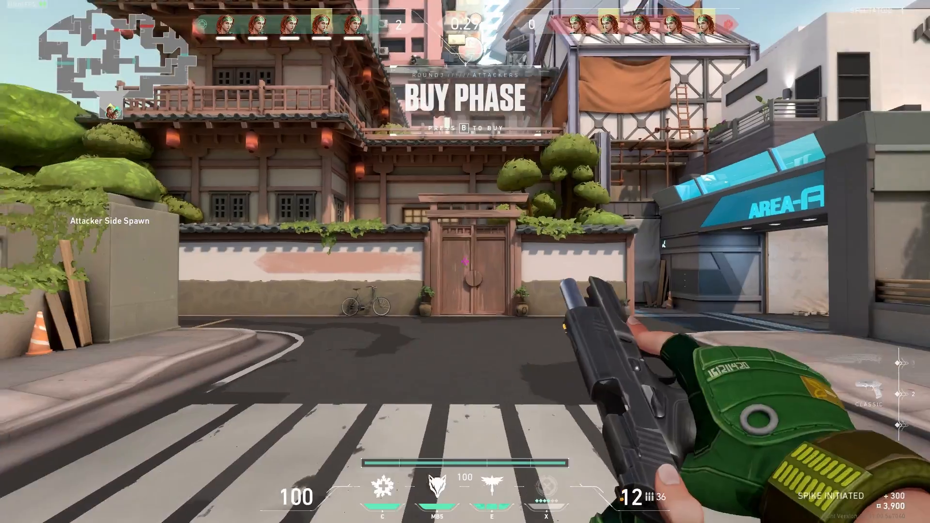
Bring up the weapon shop (B) during the buy phase to browse guns and armour.
{"action": "key", "text": "b"}
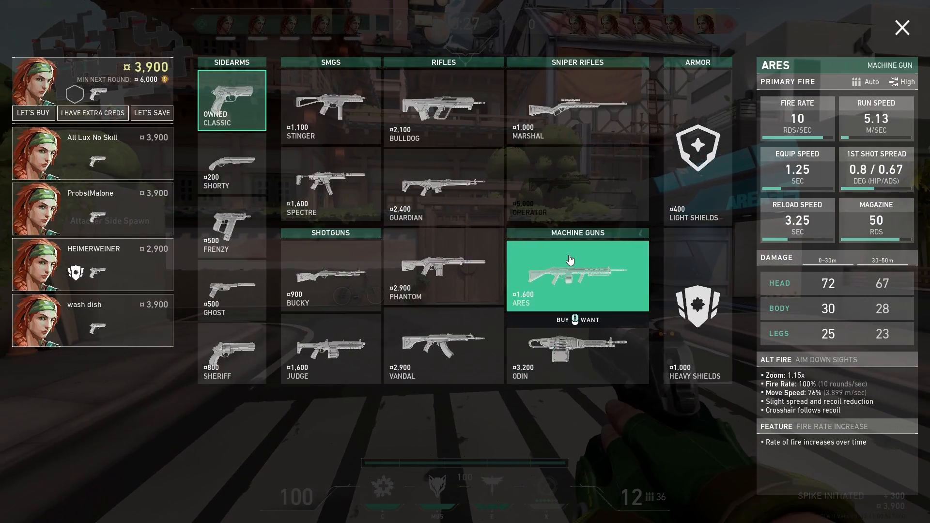